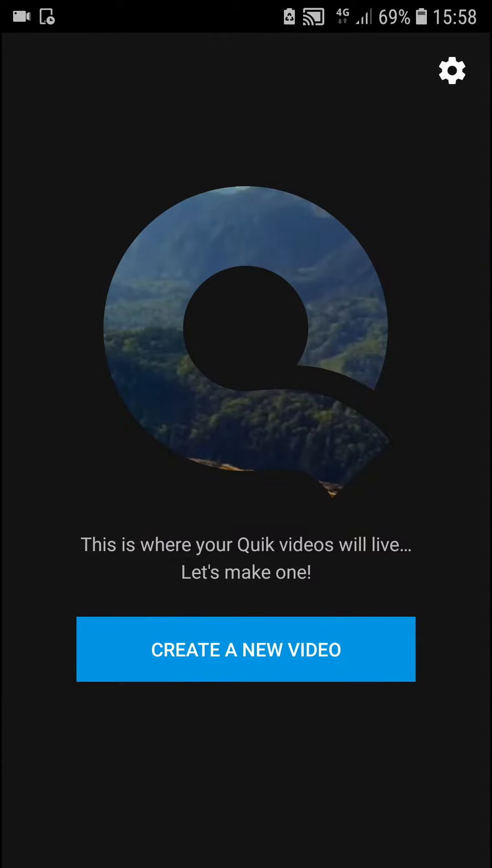
# Start a new video from the snowy street clip with its soundtrack set to NO SOUND.
pyautogui.click(246, 648)
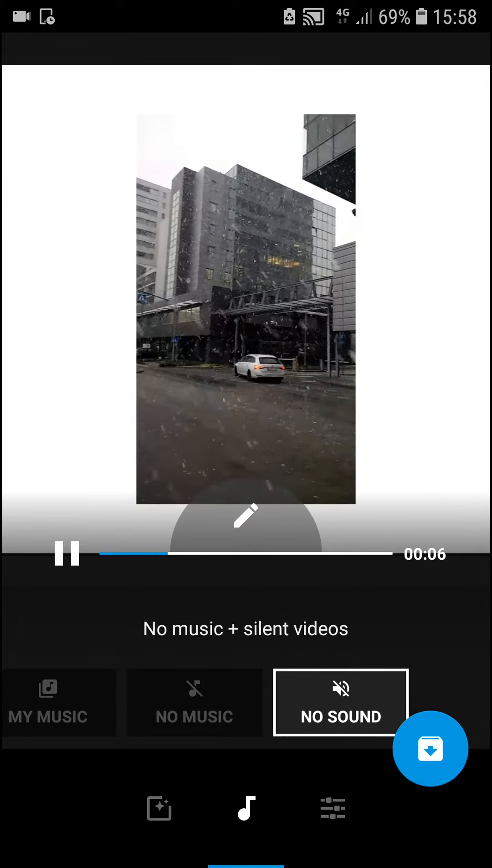
# Confirm clip sound is OFF and save, so My Quik Video appears in the list.
pyautogui.click(245, 516)
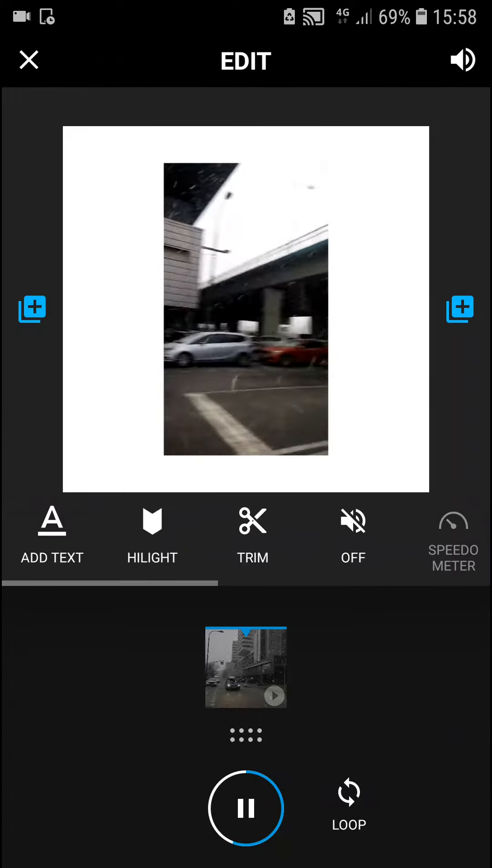
pyautogui.hscroll(-3)
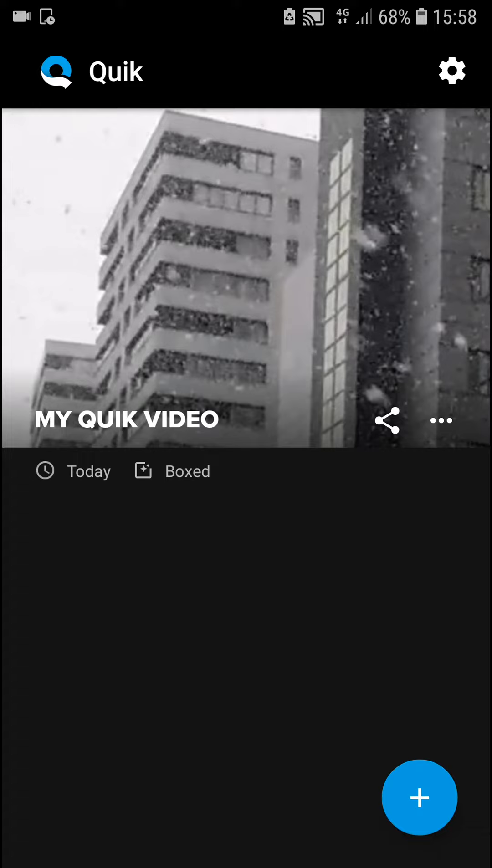
# Leave Quik for the phone's home screen and app drawer.
pyautogui.click(439, 420)
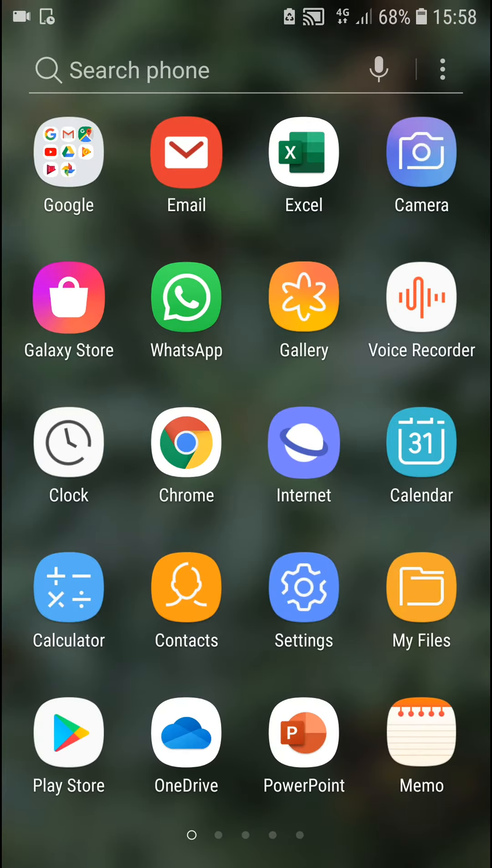
# Browse My Files to the Videos collection showing the Quik folder with 2 items.
pyautogui.click(421, 589)
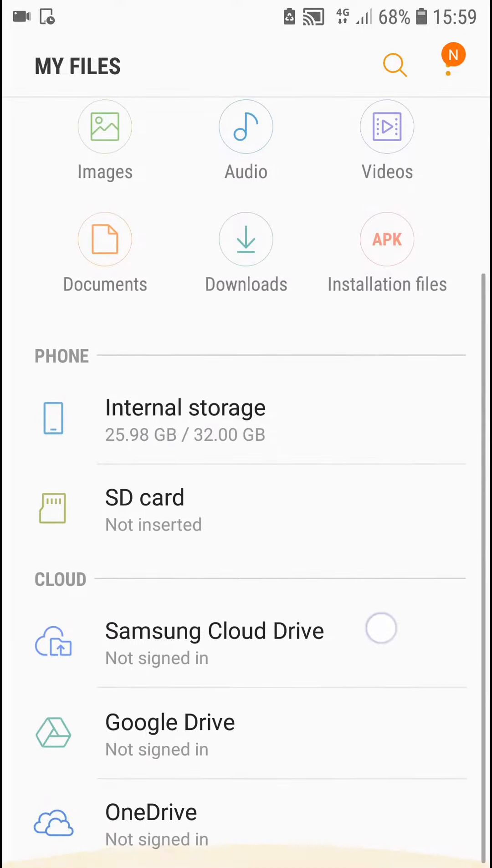
pyautogui.click(386, 127)
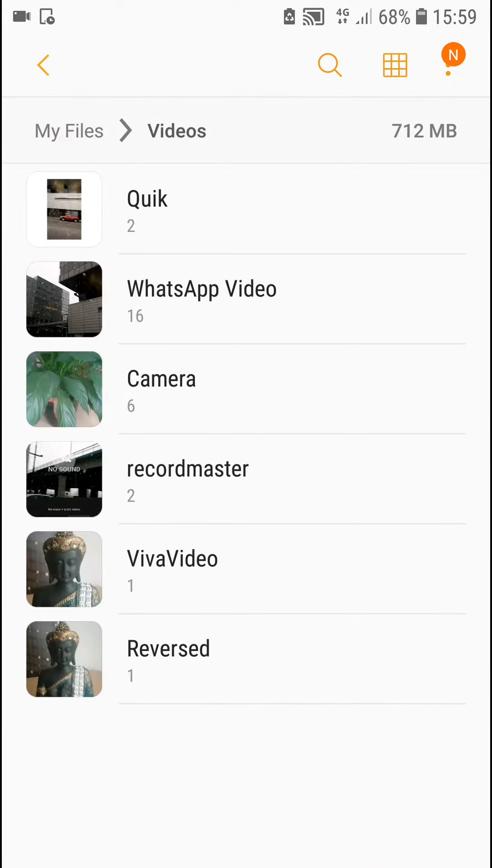